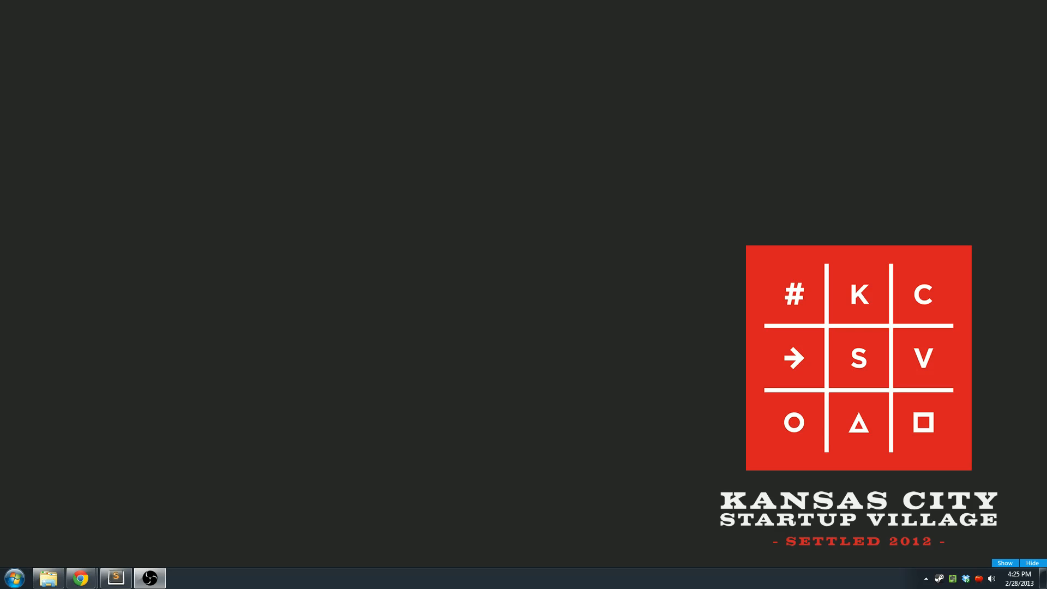
{"action": "mouse_move", "coordinate": [81, 578]}
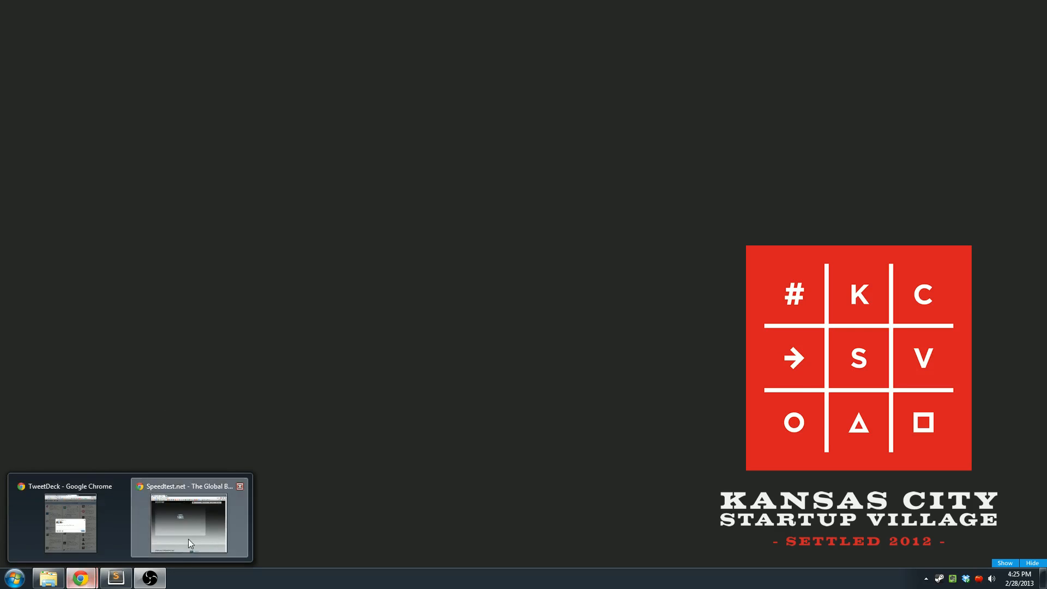
Restore the Speedtest.net window in Chrome from the taskbar.
{"action": "left_click", "coordinate": [187, 521]}
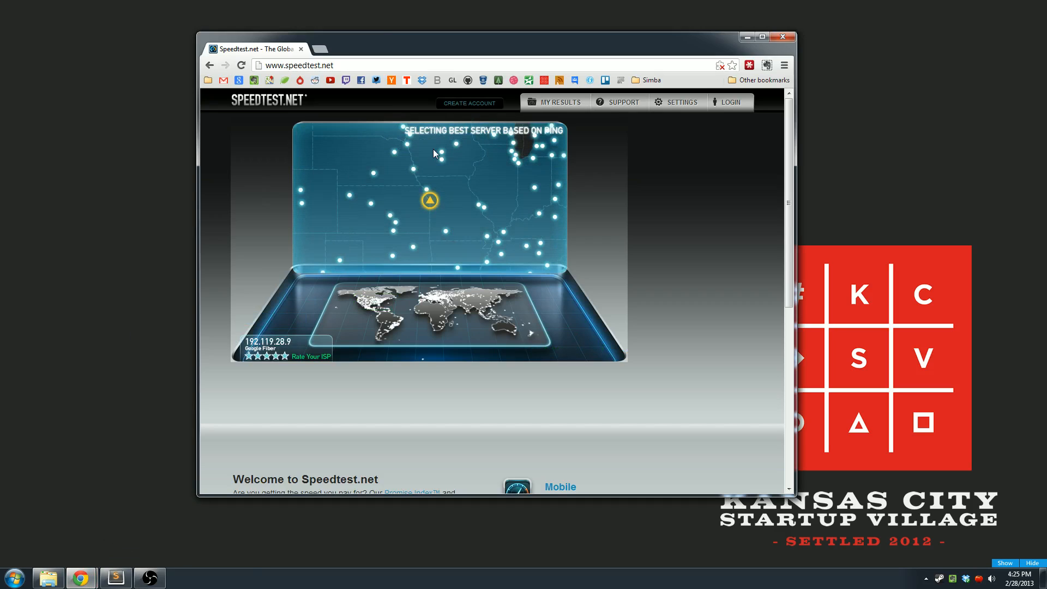
{"action": "mouse_move", "coordinate": [910, 559]}
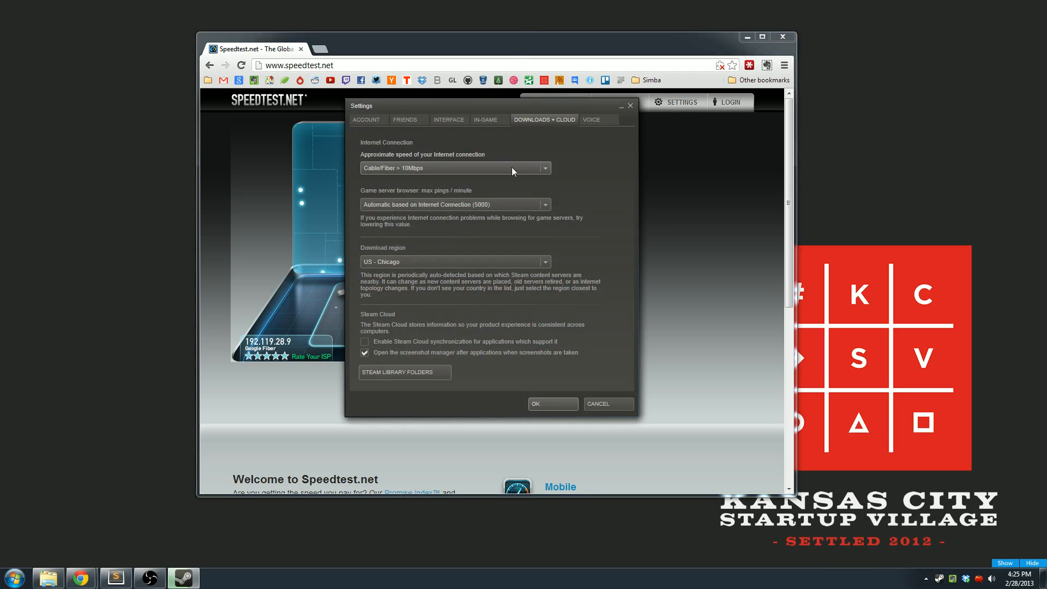
{"action": "mouse_move", "coordinate": [540, 168]}
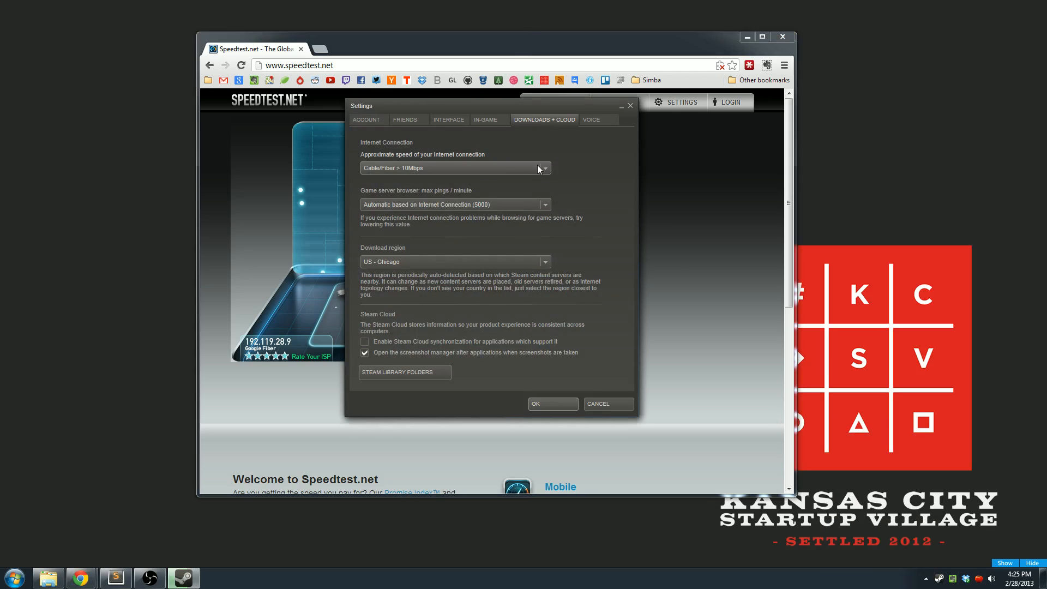
Keep connection speed Cable/Fiber > 10Mbps and download region US - Chicago in Steam settings.
{"action": "left_click", "coordinate": [545, 168]}
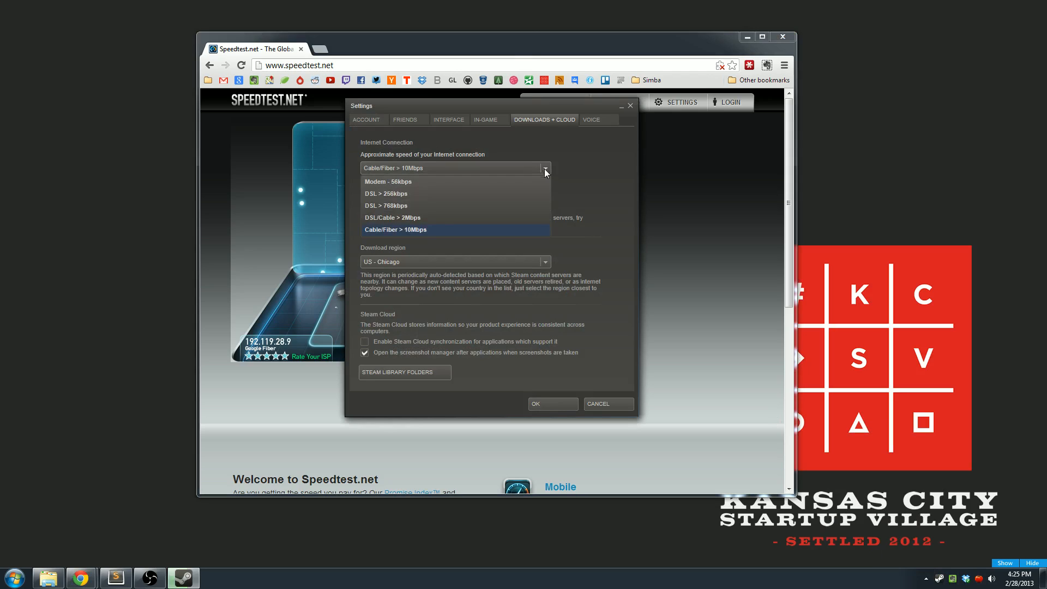
{"action": "mouse_move", "coordinate": [409, 235]}
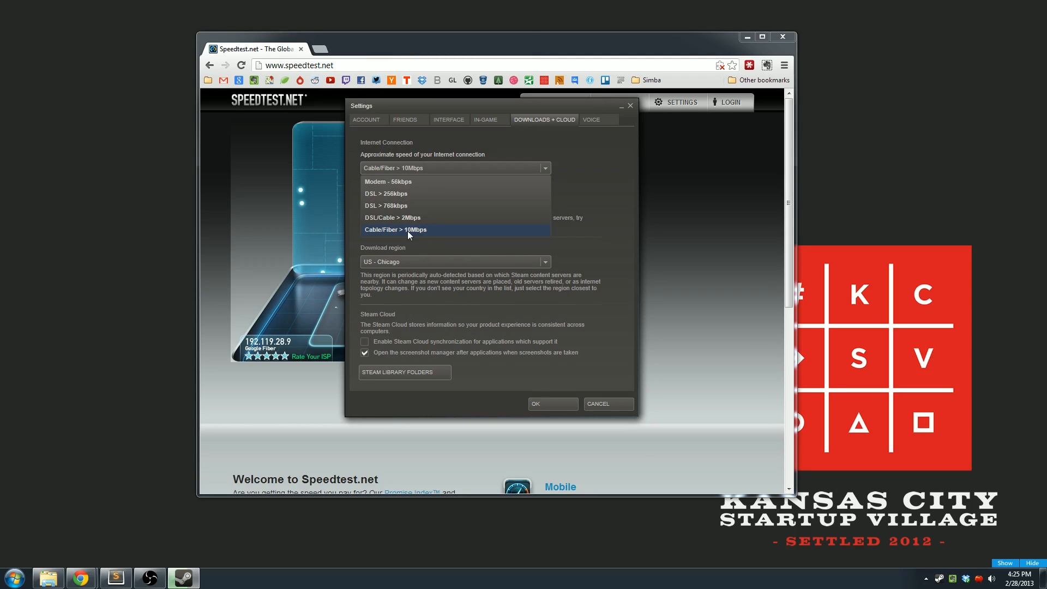
{"action": "left_click", "coordinate": [395, 229]}
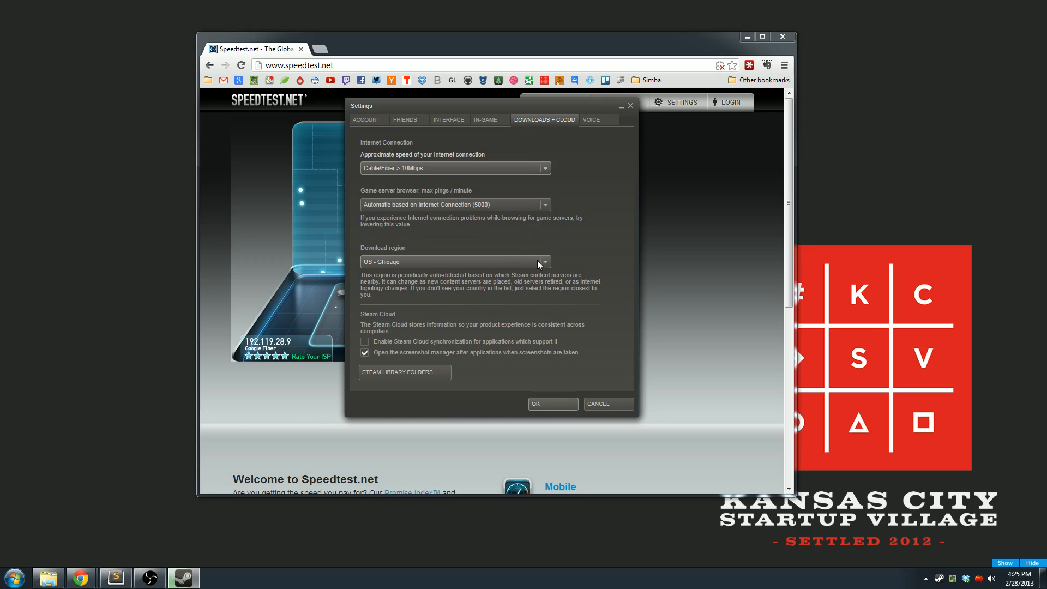
{"action": "left_click", "coordinate": [543, 261]}
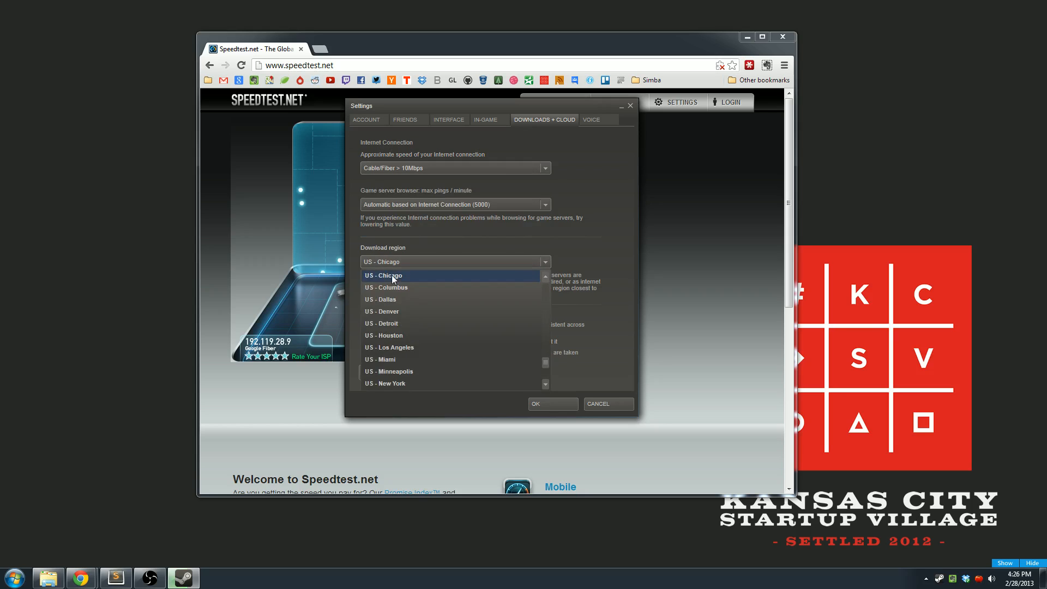
{"action": "left_click", "coordinate": [383, 275]}
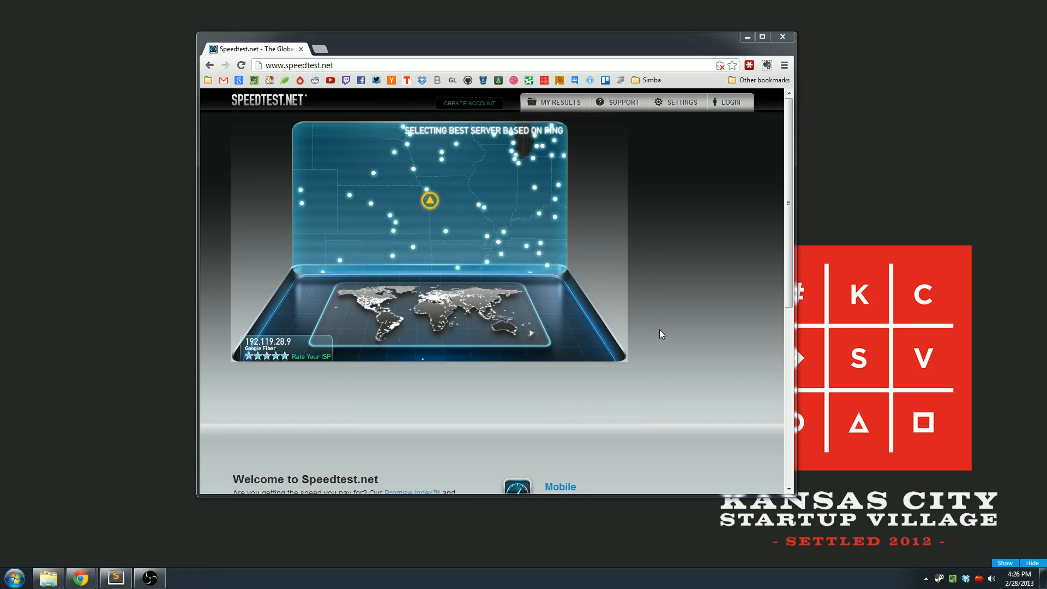
{"action": "mouse_move", "coordinate": [521, 251]}
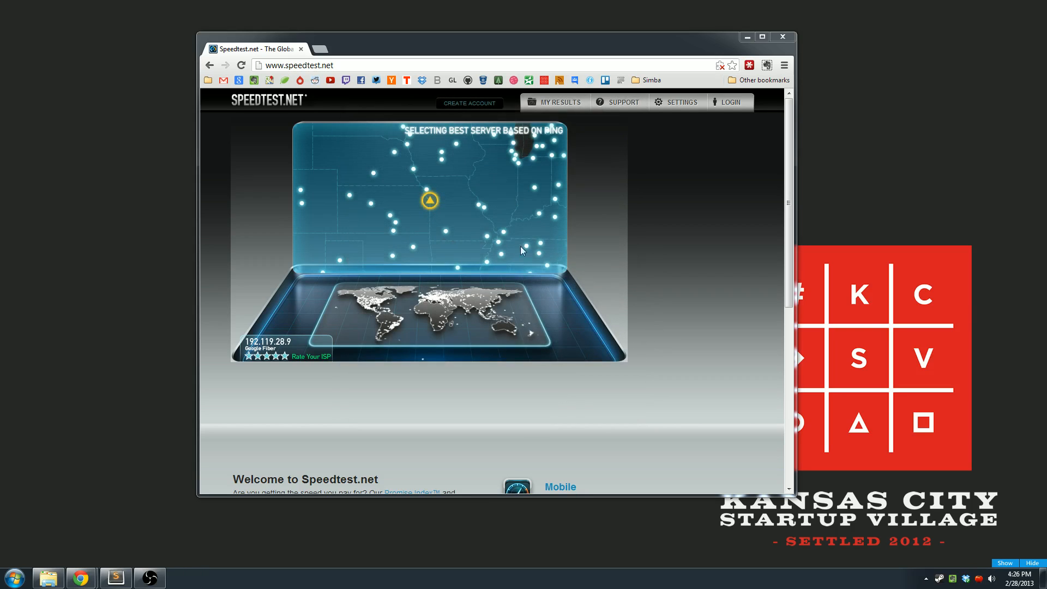
{"action": "mouse_move", "coordinate": [460, 192]}
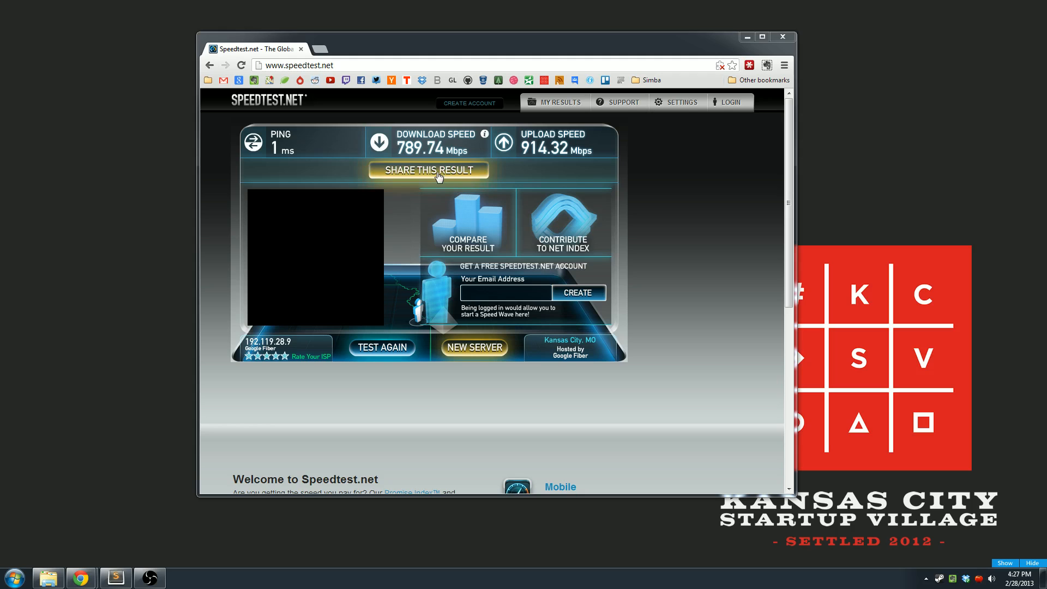
After the Speedtest result, switch to Steam's Library and select Dota 2.
{"action": "left_click", "coordinate": [782, 37]}
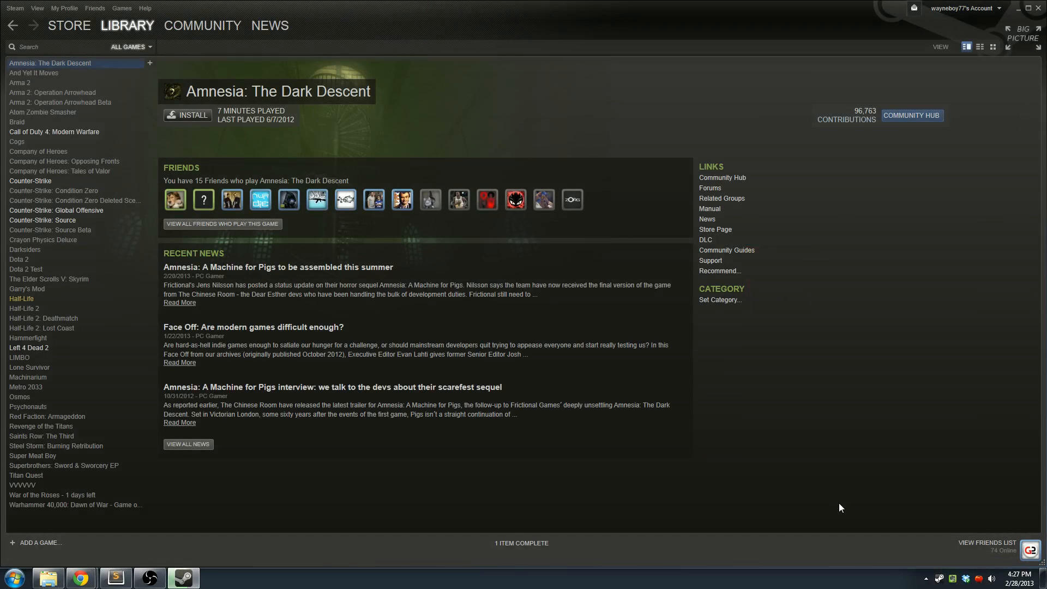
{"action": "mouse_move", "coordinate": [57, 386]}
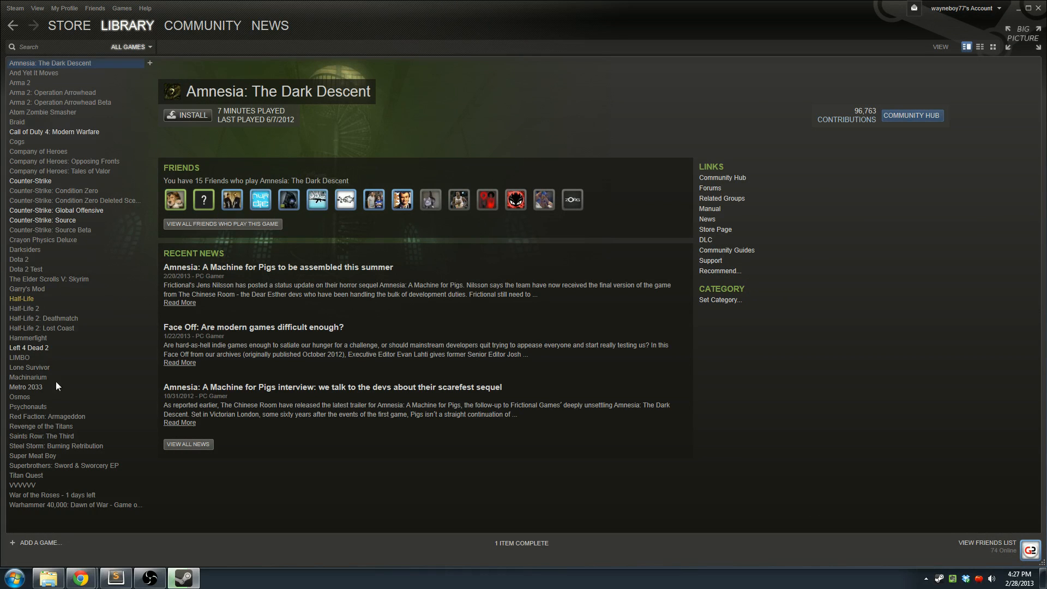
{"action": "left_click", "coordinate": [19, 259]}
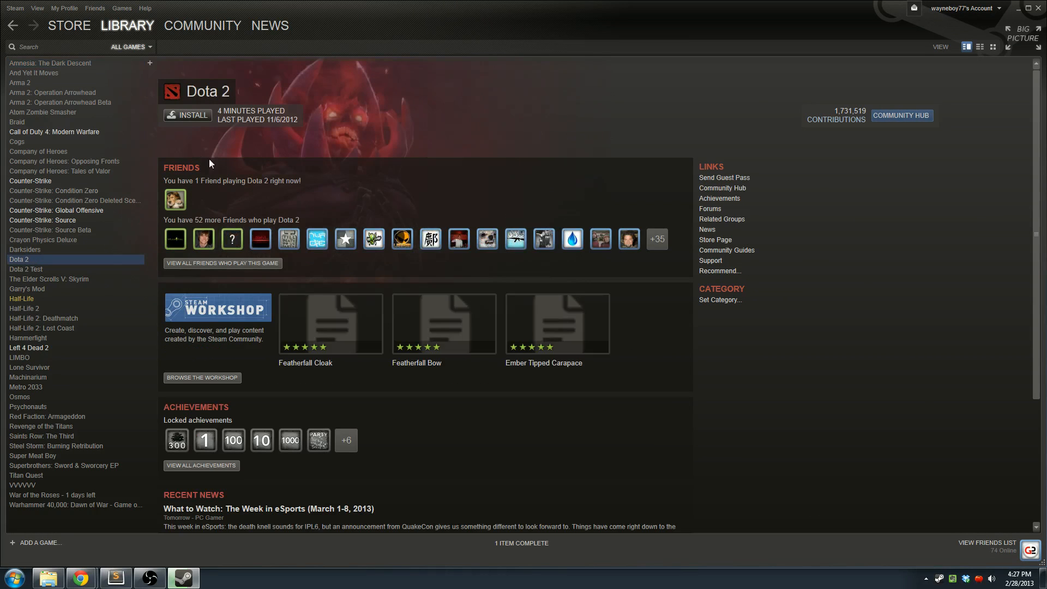
Install Dota 2 with the default location and no shortcuts, starting its download.
{"action": "left_click", "coordinate": [187, 114]}
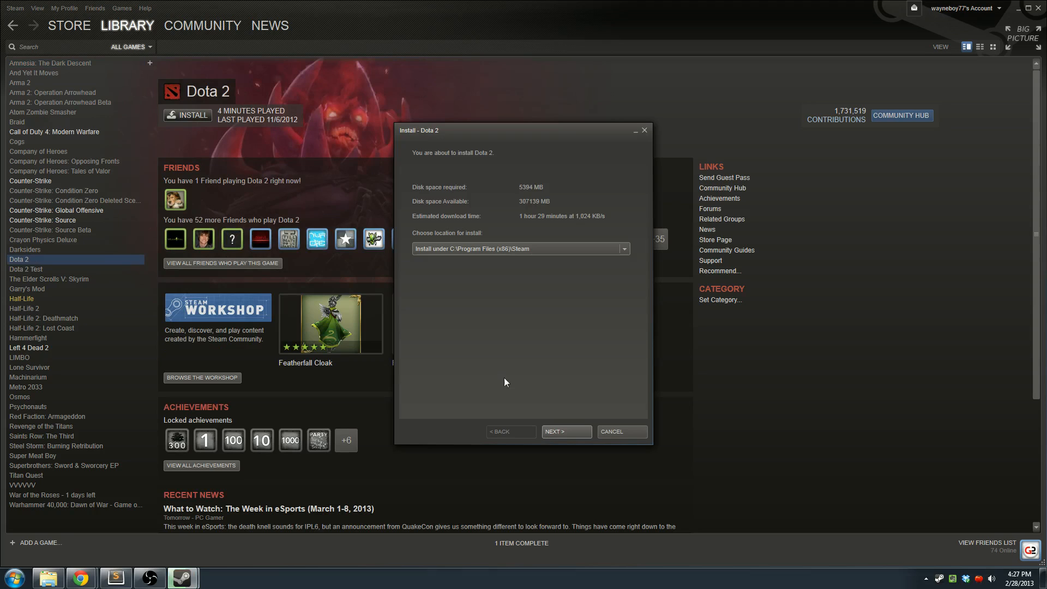
{"action": "mouse_move", "coordinate": [576, 437]}
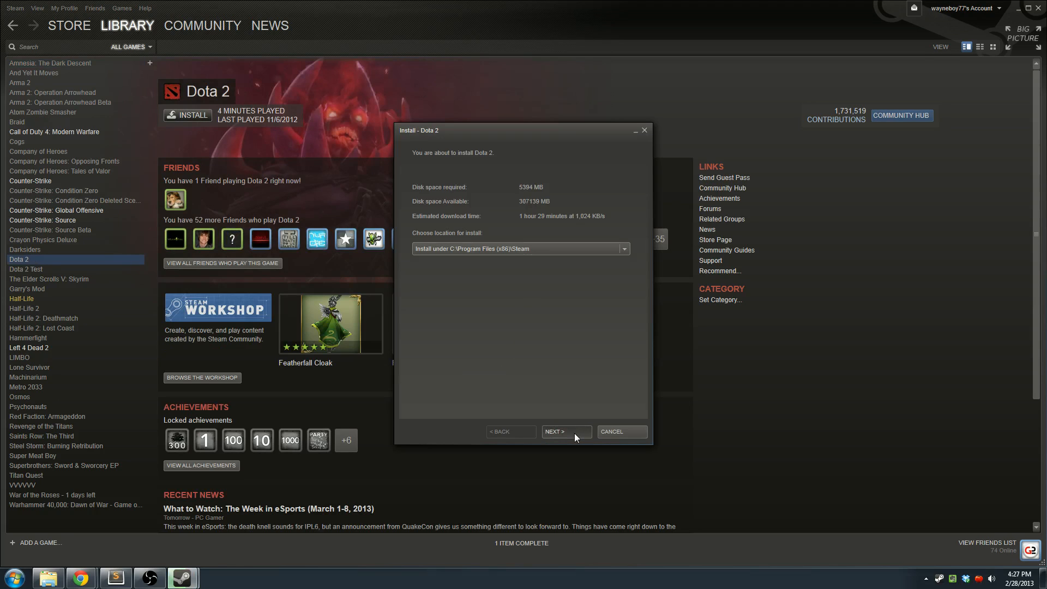
{"action": "mouse_move", "coordinate": [480, 219]}
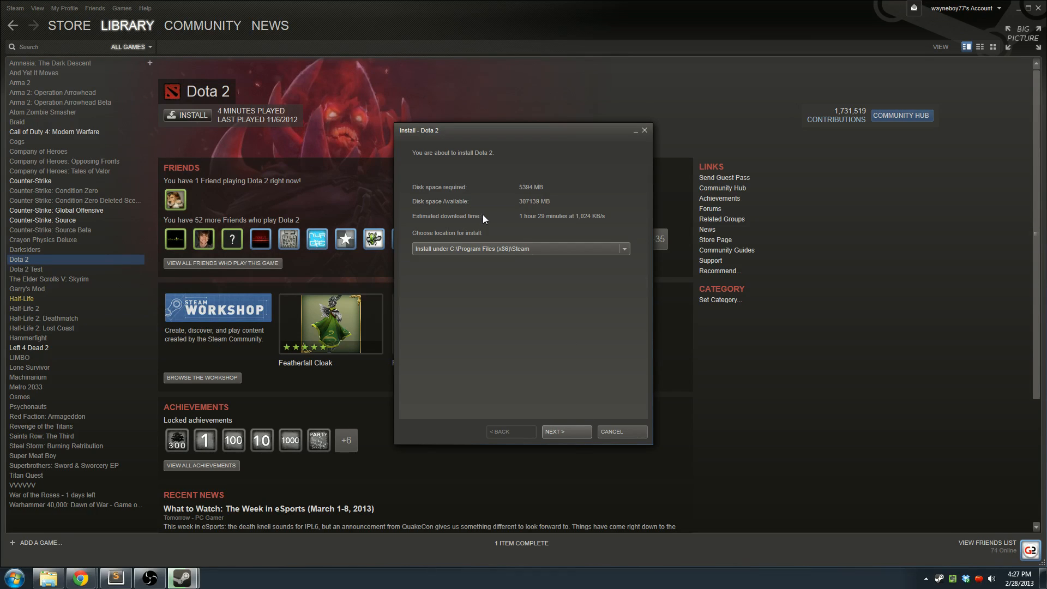
{"action": "mouse_move", "coordinate": [606, 222]}
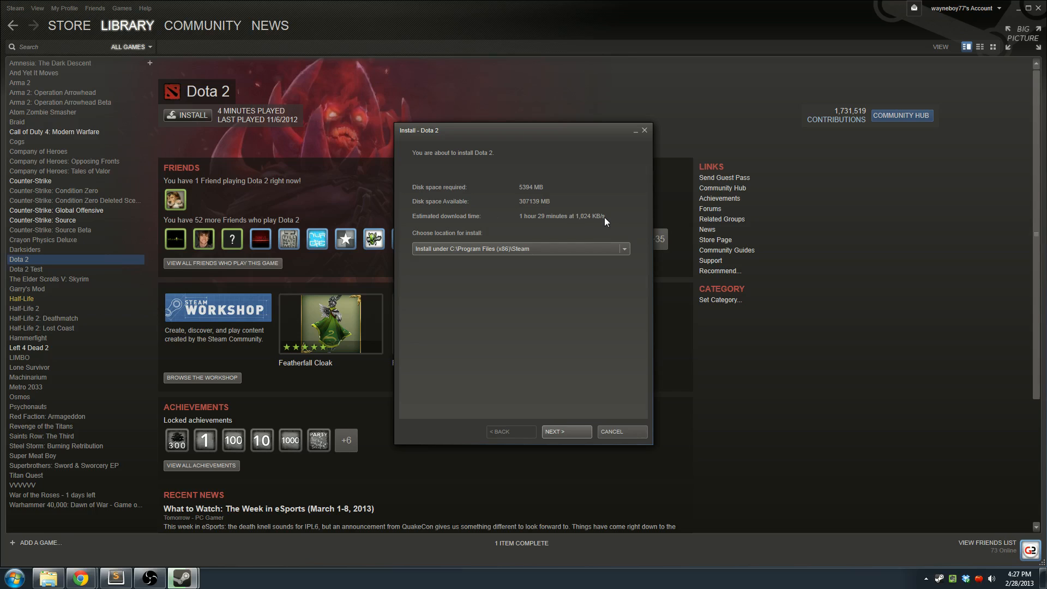
{"action": "left_click", "coordinate": [565, 432]}
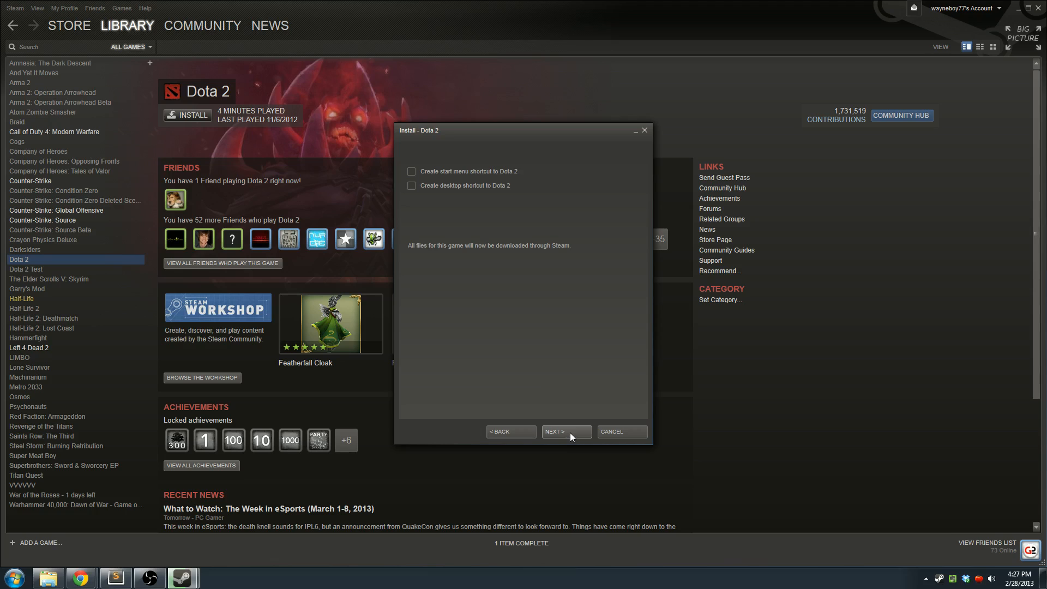
{"action": "left_click", "coordinate": [565, 431]}
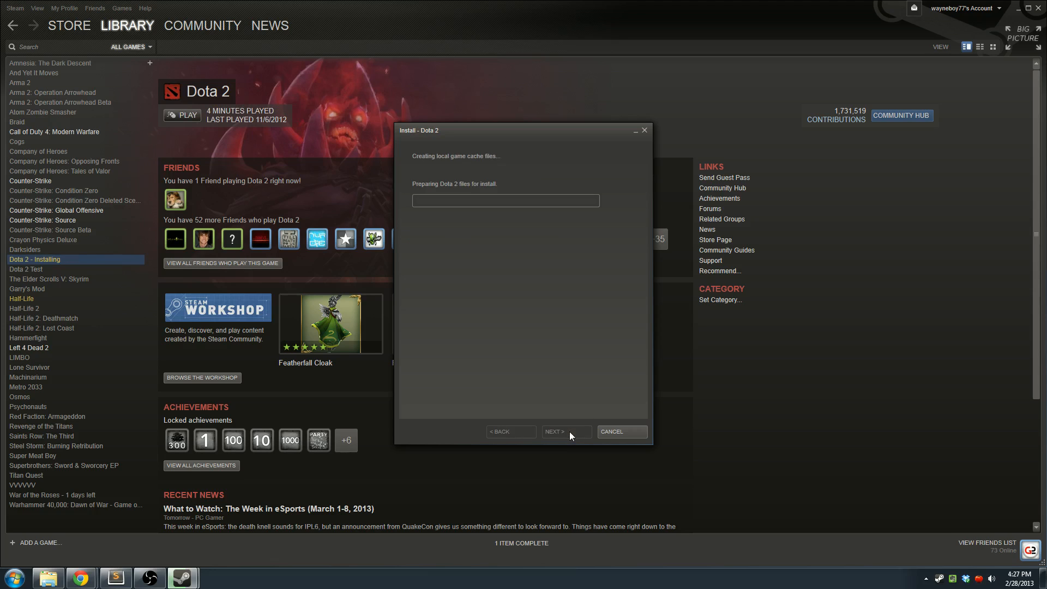
{"action": "left_click", "coordinate": [564, 432]}
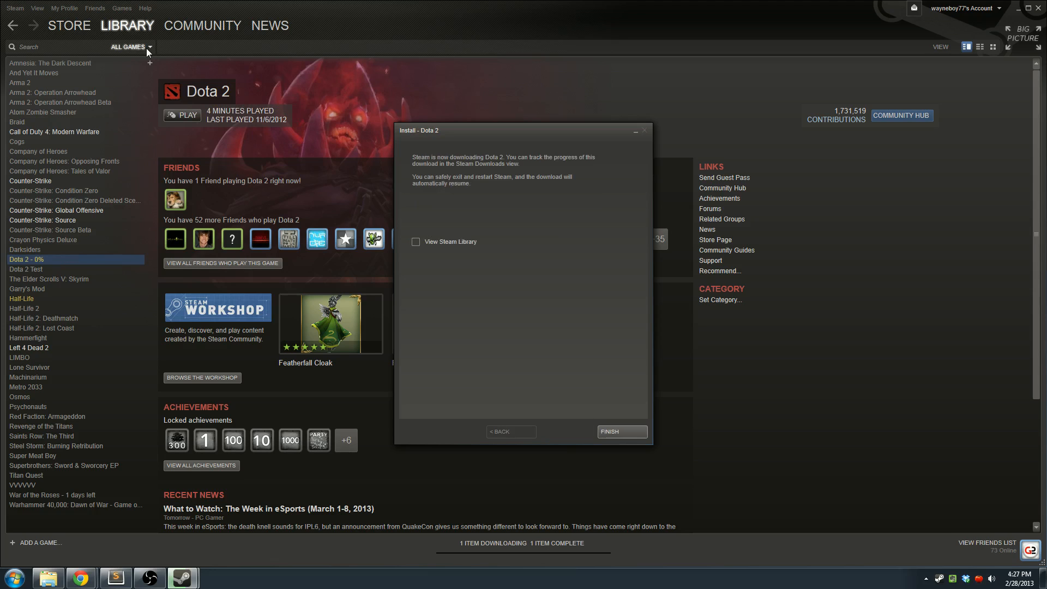
{"action": "left_click", "coordinate": [620, 432]}
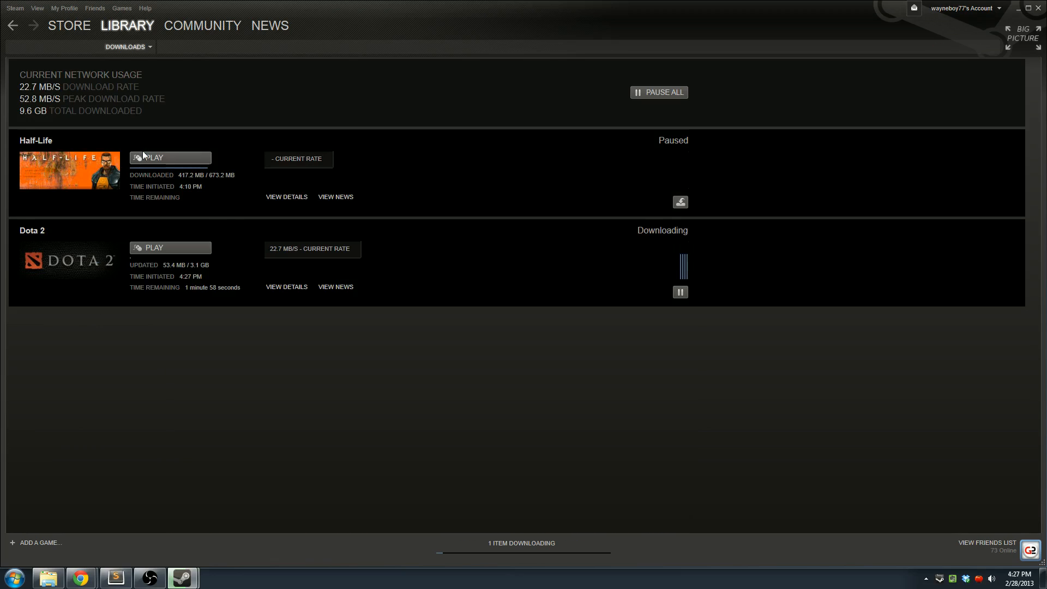
{"action": "mouse_move", "coordinate": [192, 297]}
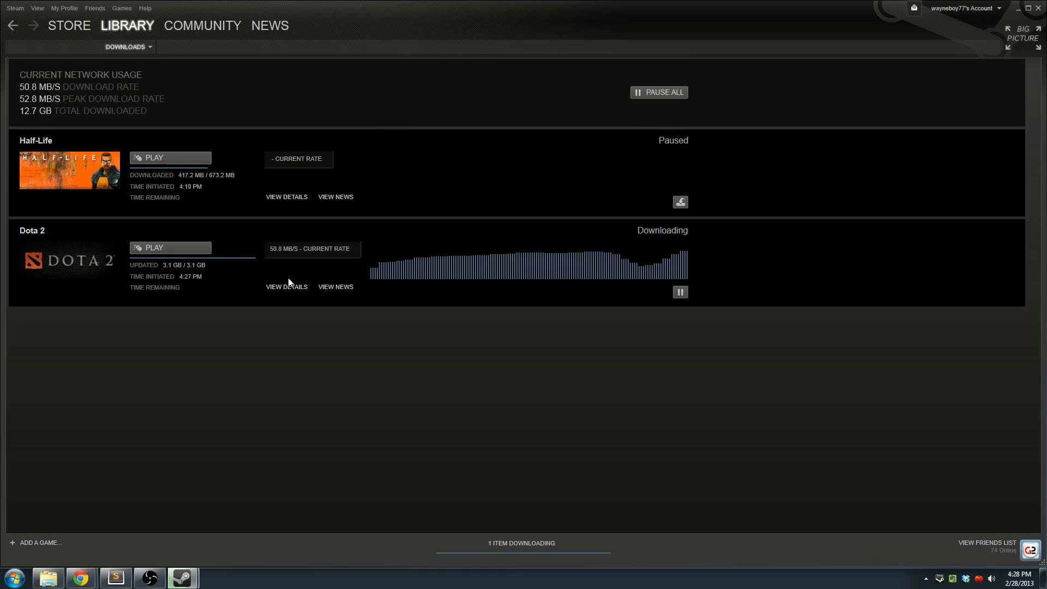
Watch the Downloads view until Dota 2 reaches 3.1 GB of 3.1 GB, Ready to Play.
{"action": "left_click", "coordinate": [659, 91]}
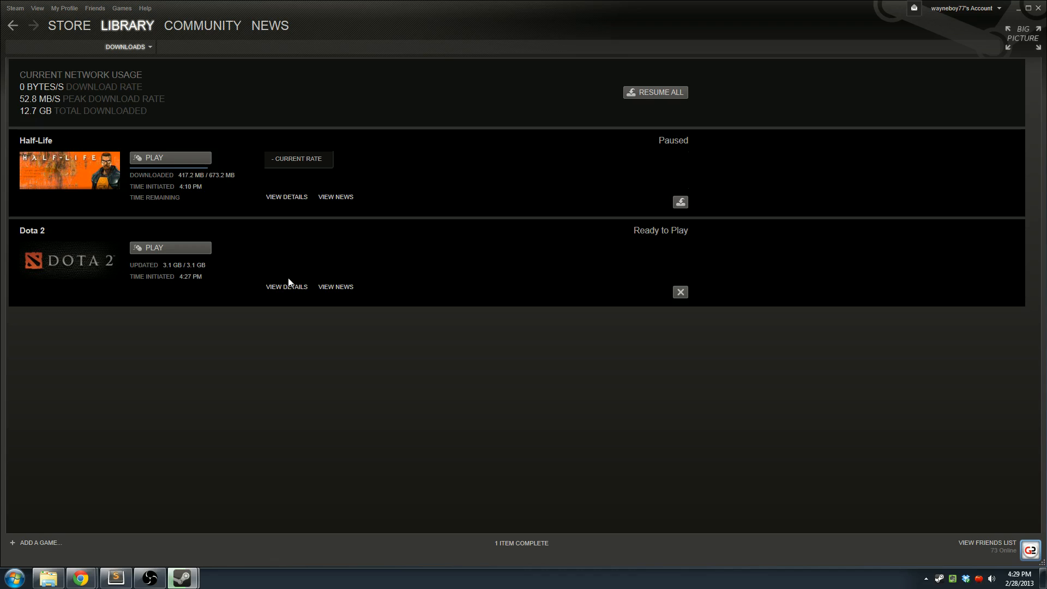
{"action": "mouse_move", "coordinate": [287, 287]}
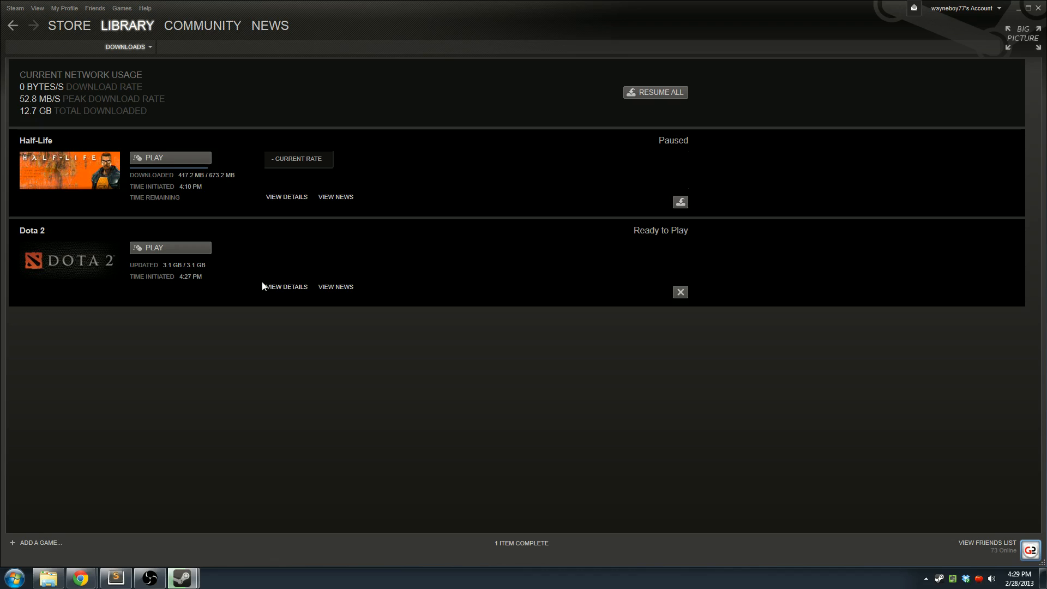